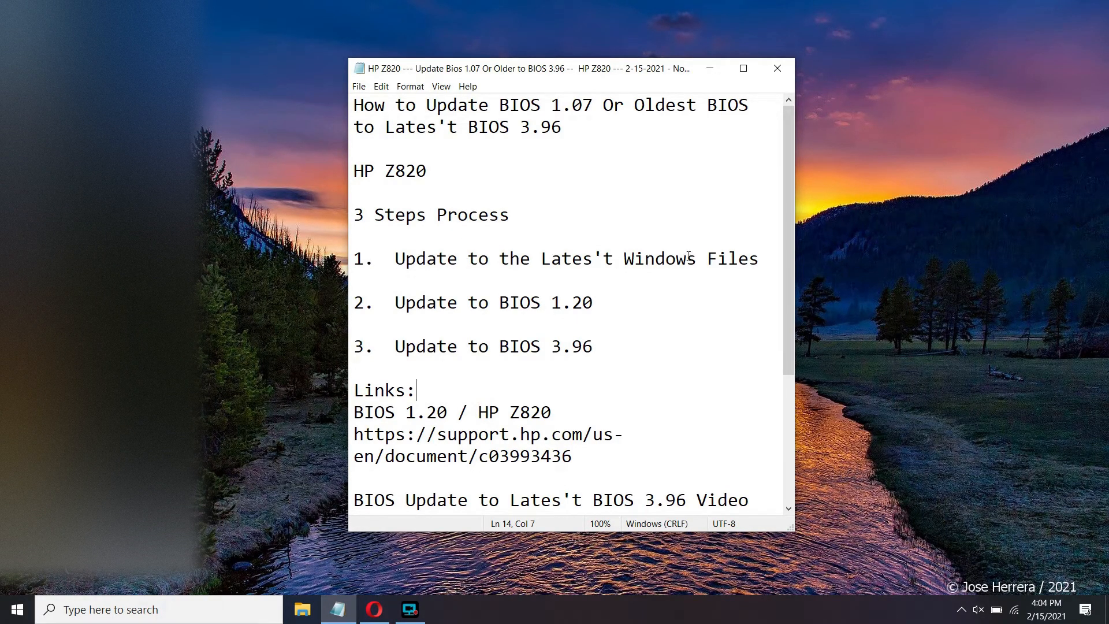
mouse_move(690, 284)
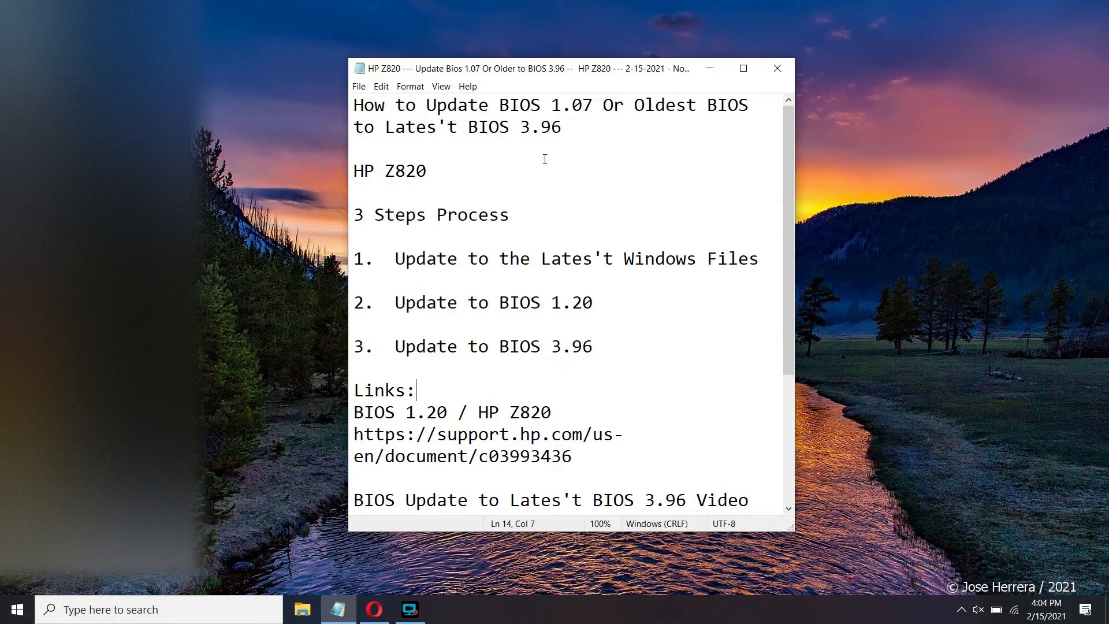
mouse_move(638, 224)
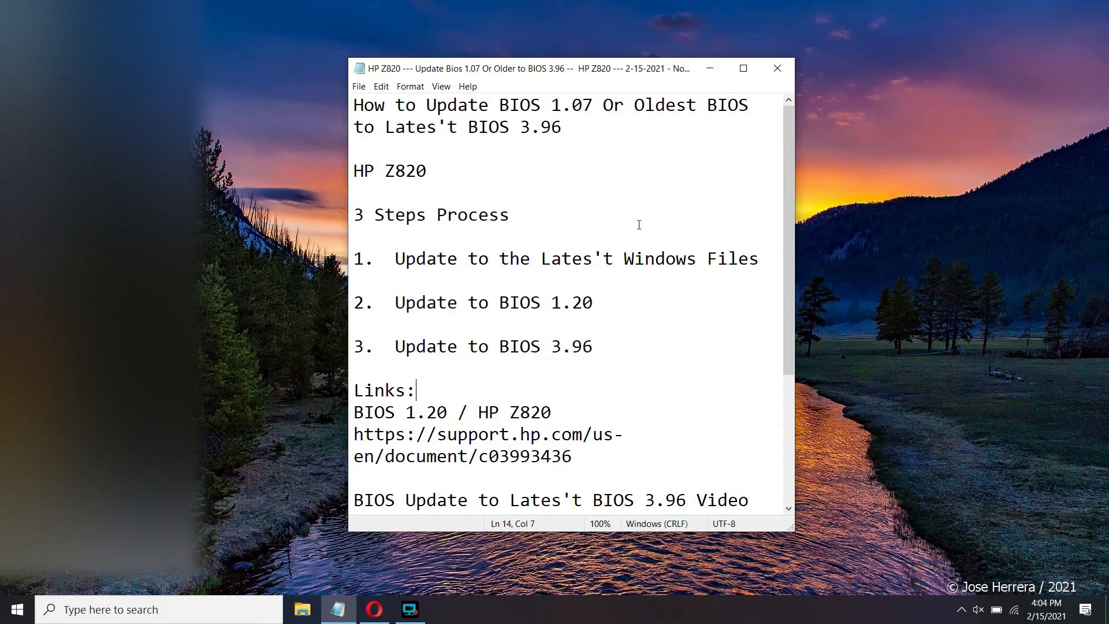
mouse_move(647, 362)
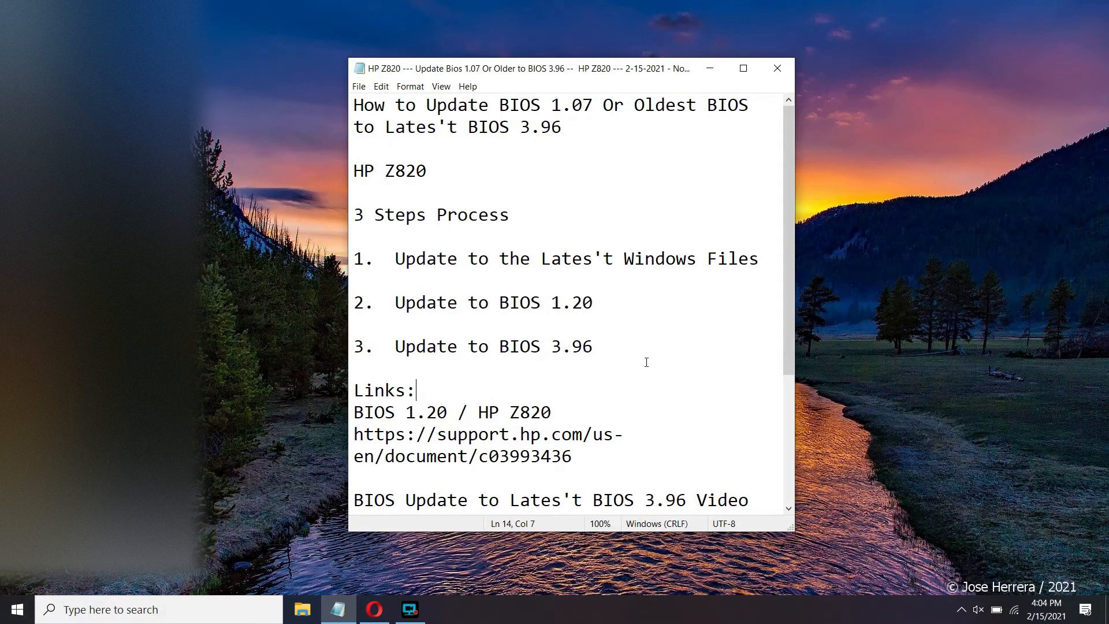
mouse_move(603, 386)
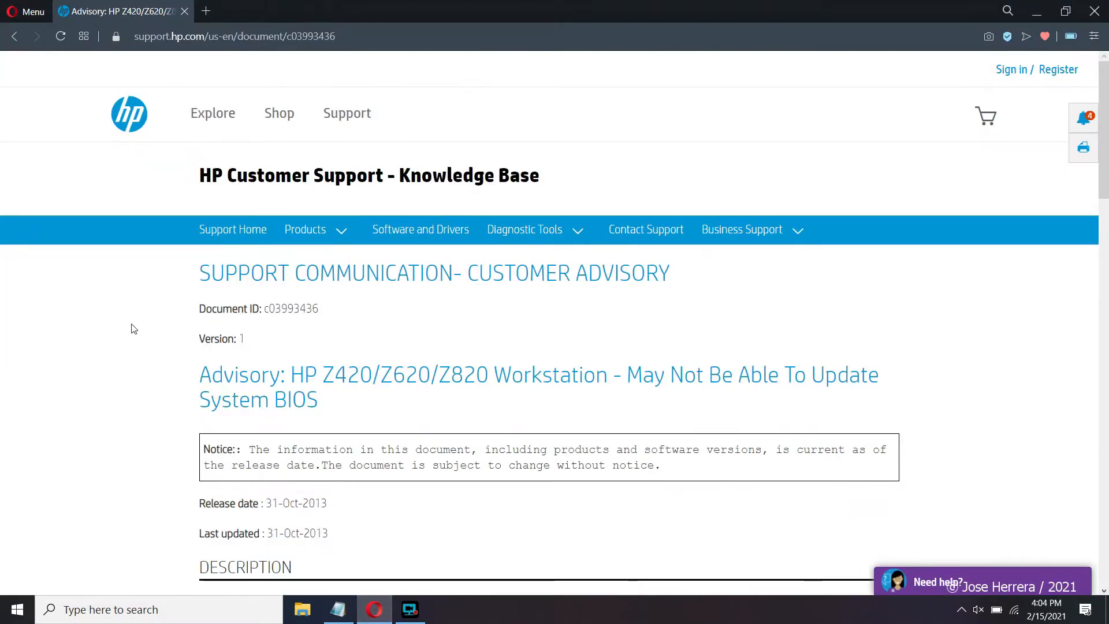
mouse_move(115, 326)
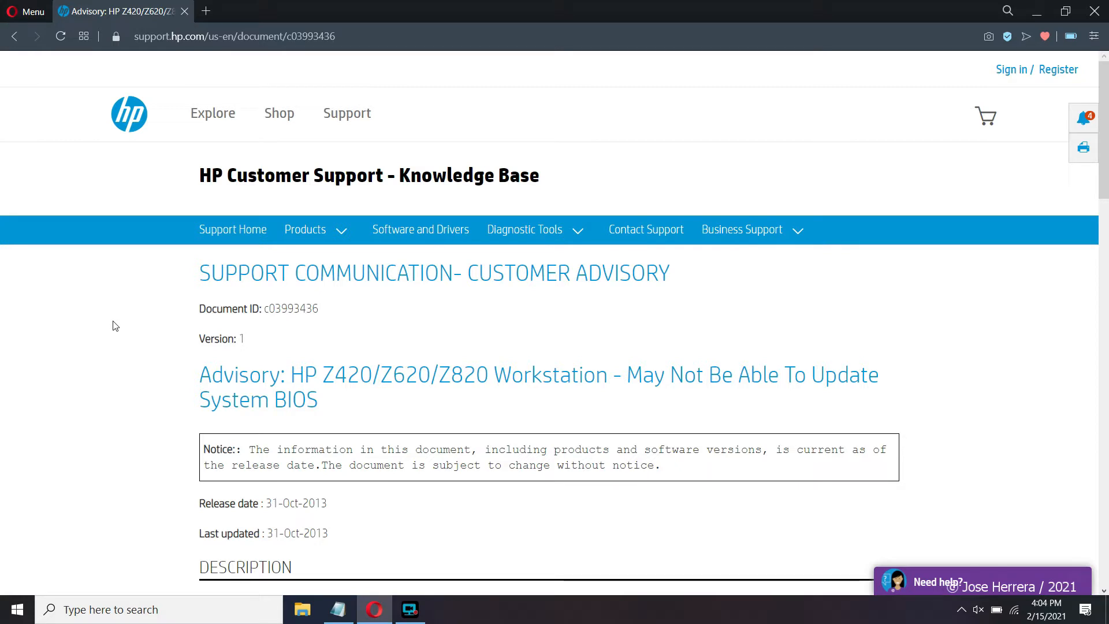
mouse_move(111, 328)
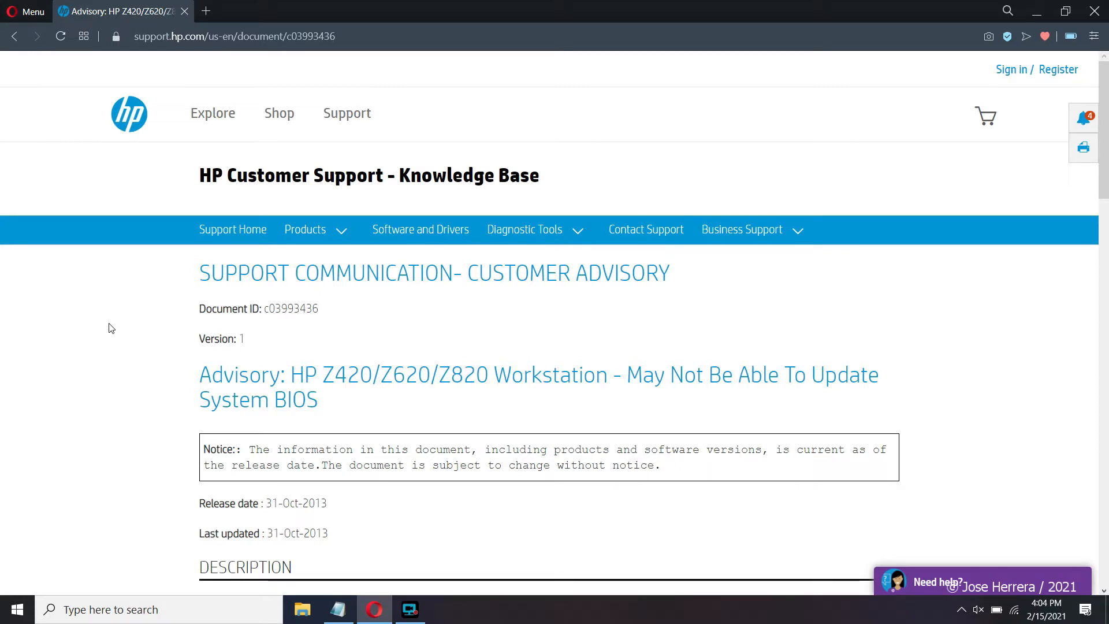
Request the Z820 BIOS 01.20 Rev. A installer sp61312.exe from the advisory's resolution section.
scroll(down, 3)
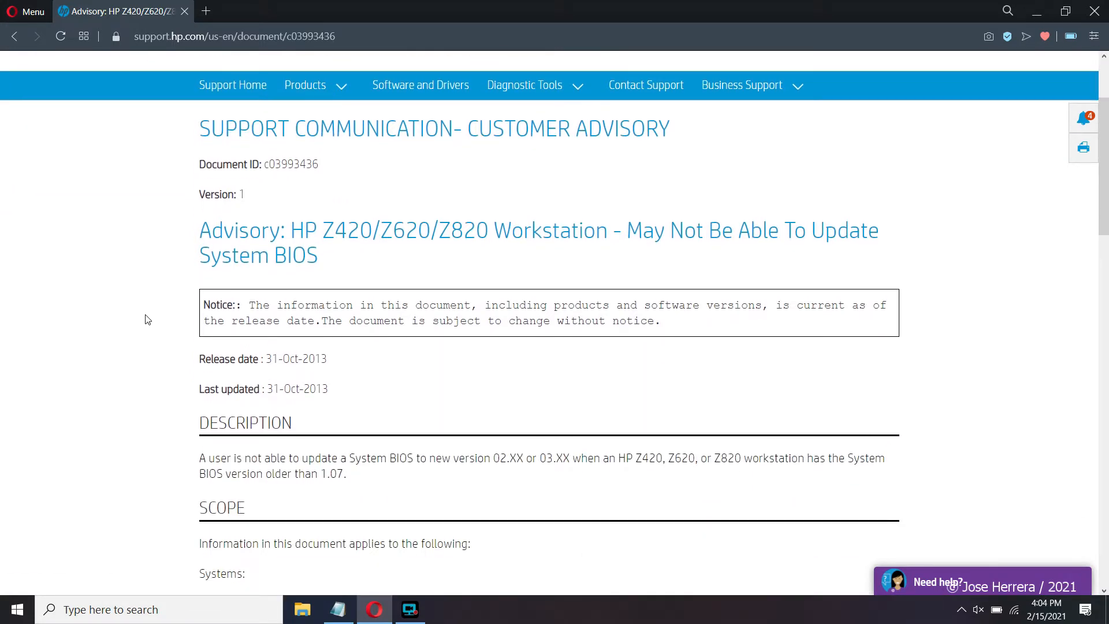
scroll(down, 3)
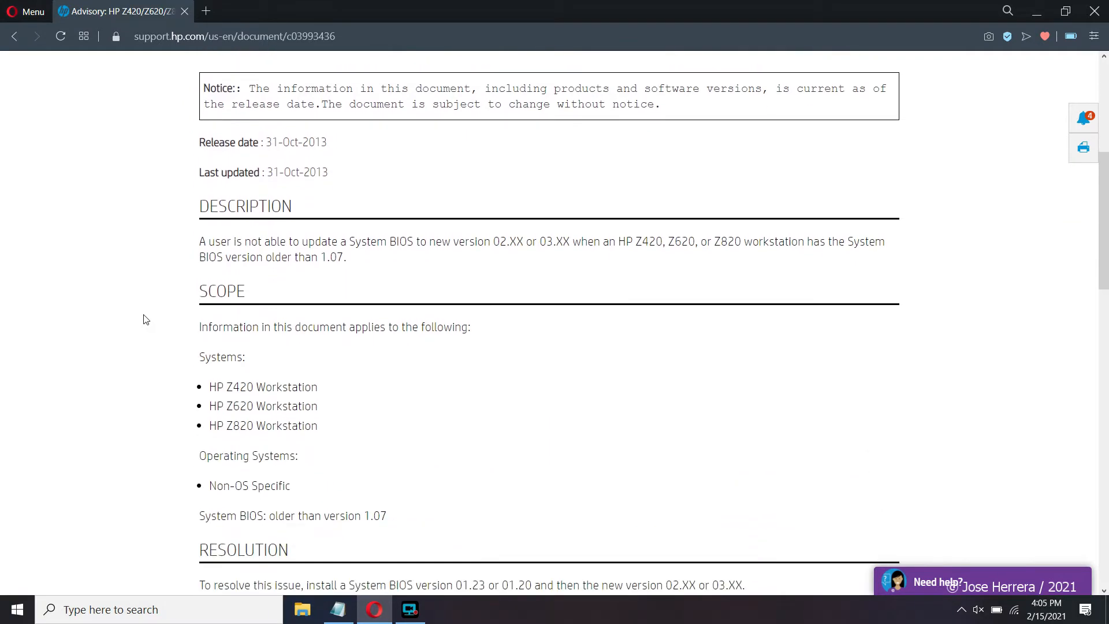
scroll(down, 3)
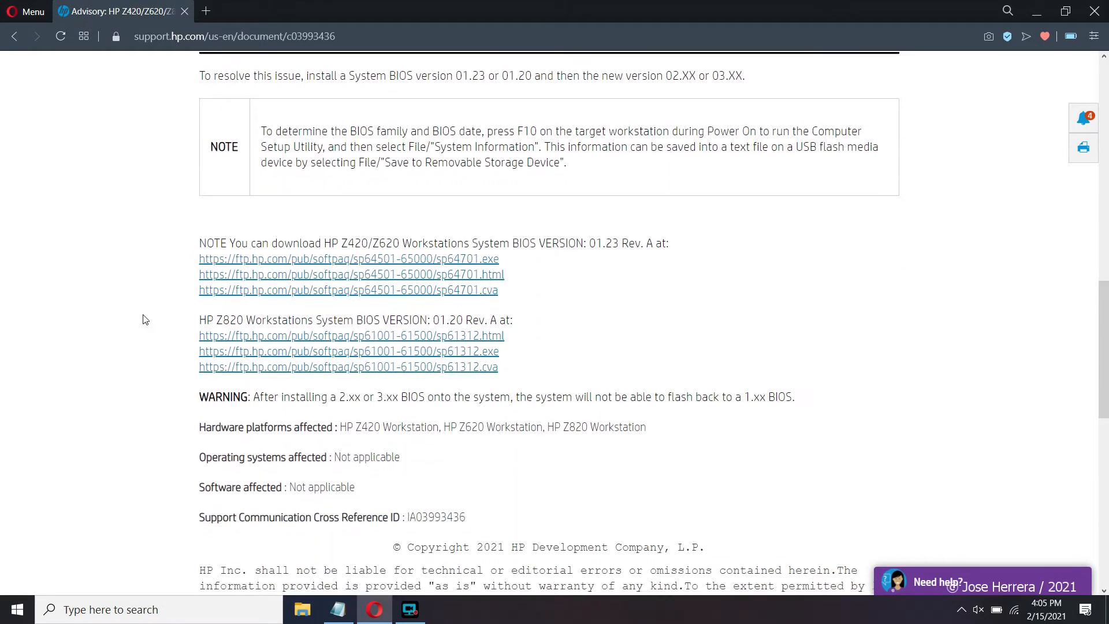
scroll(down, 3)
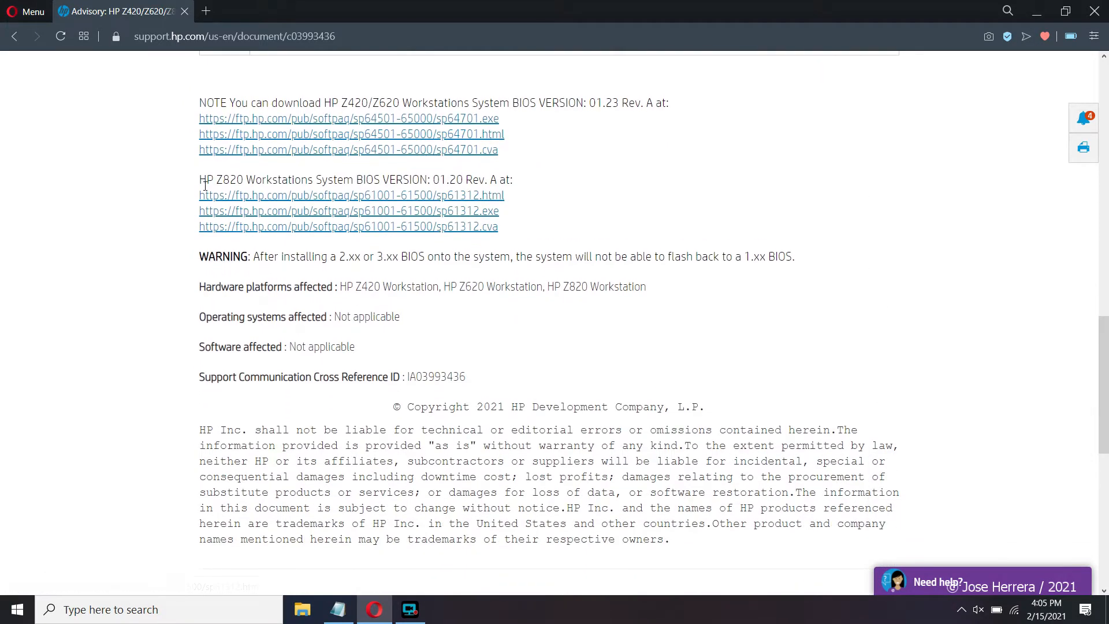
drag(200, 179, 447, 179)
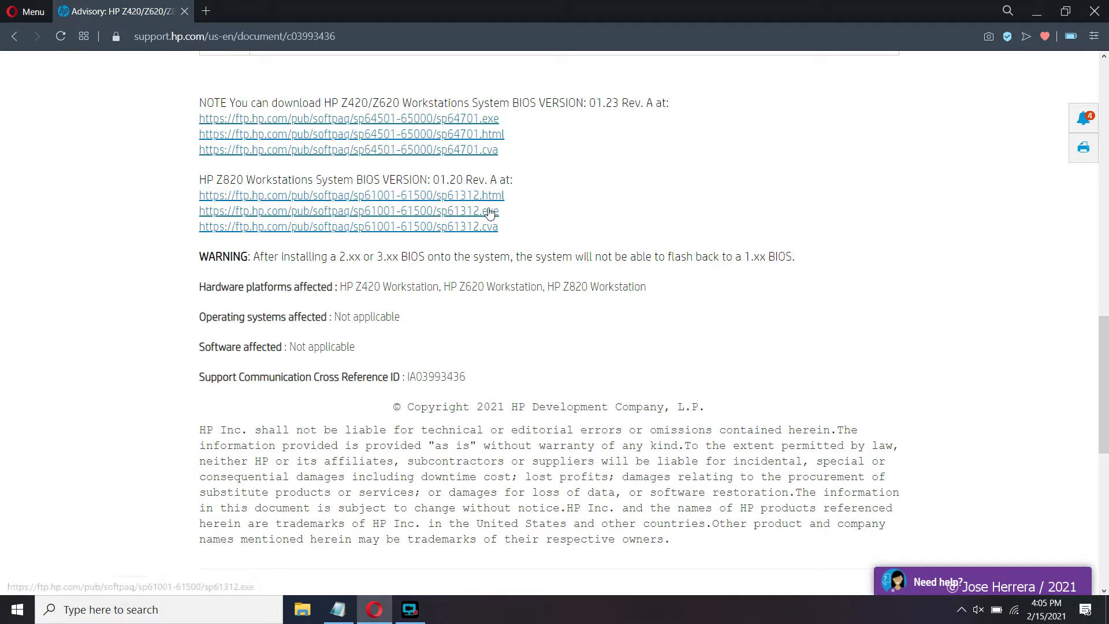
mouse_move(324, 213)
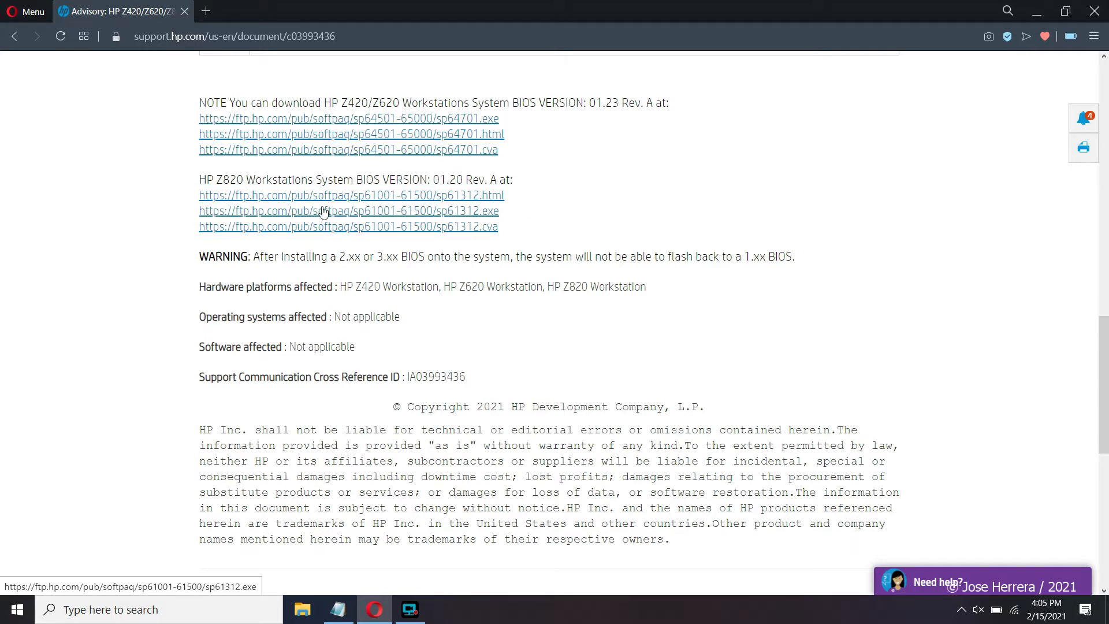
mouse_move(328, 215)
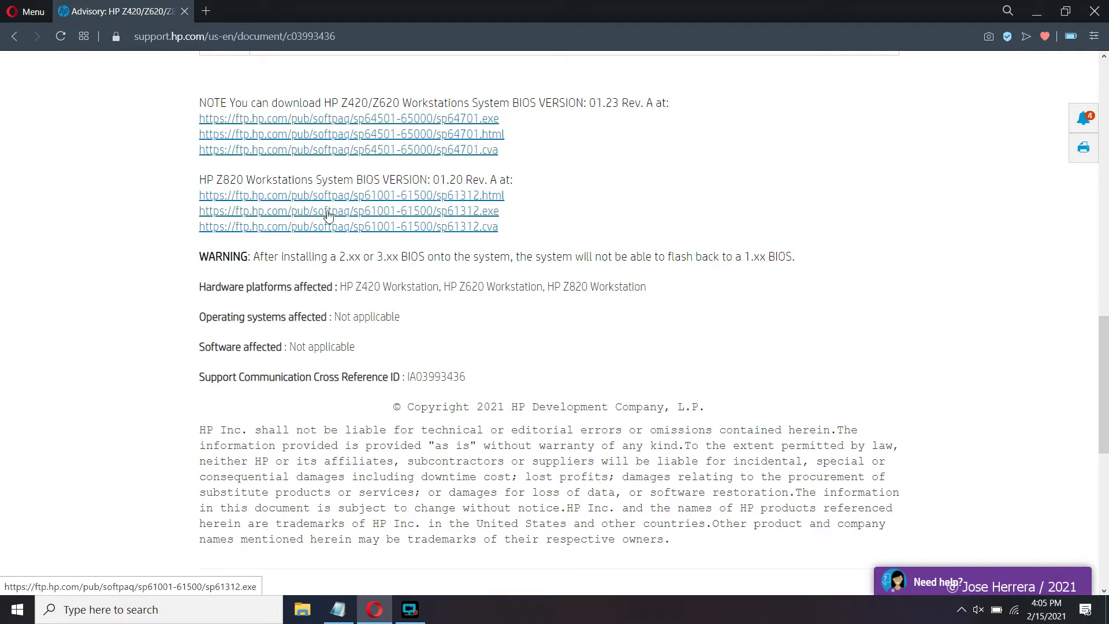
click(330, 211)
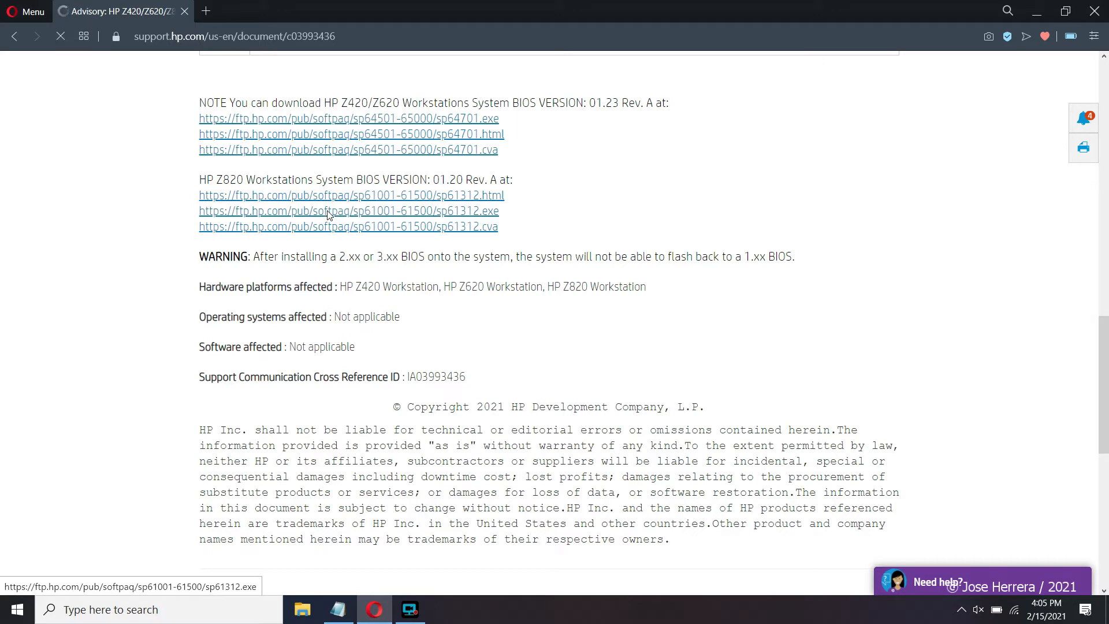
Save sp61312.exe into Downloads and bring up File Explorer to locate it.
click(348, 210)
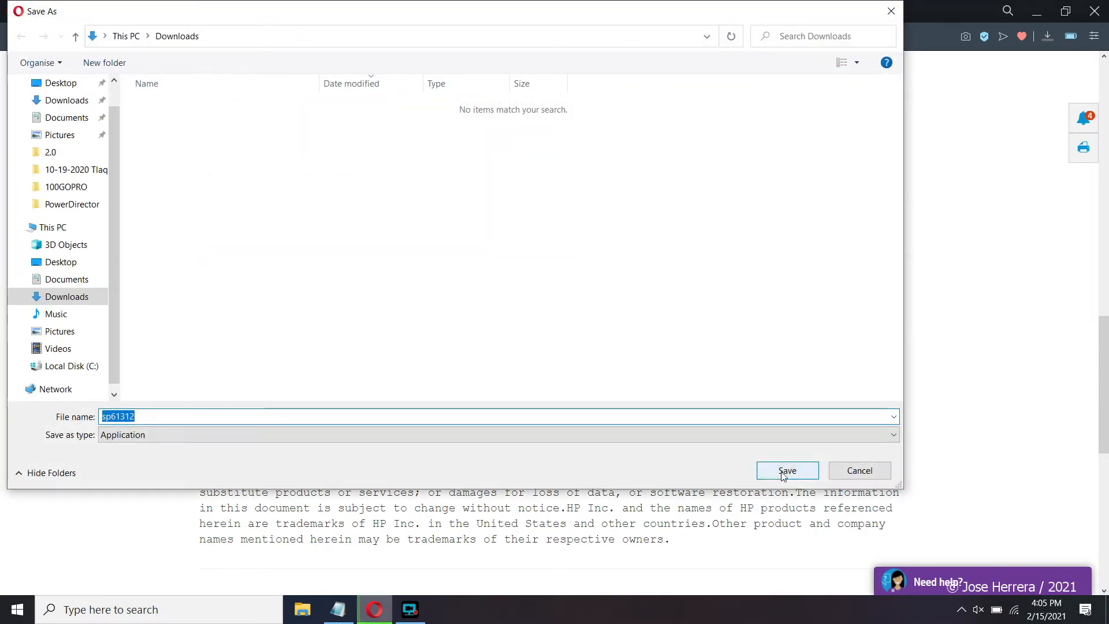
click(788, 471)
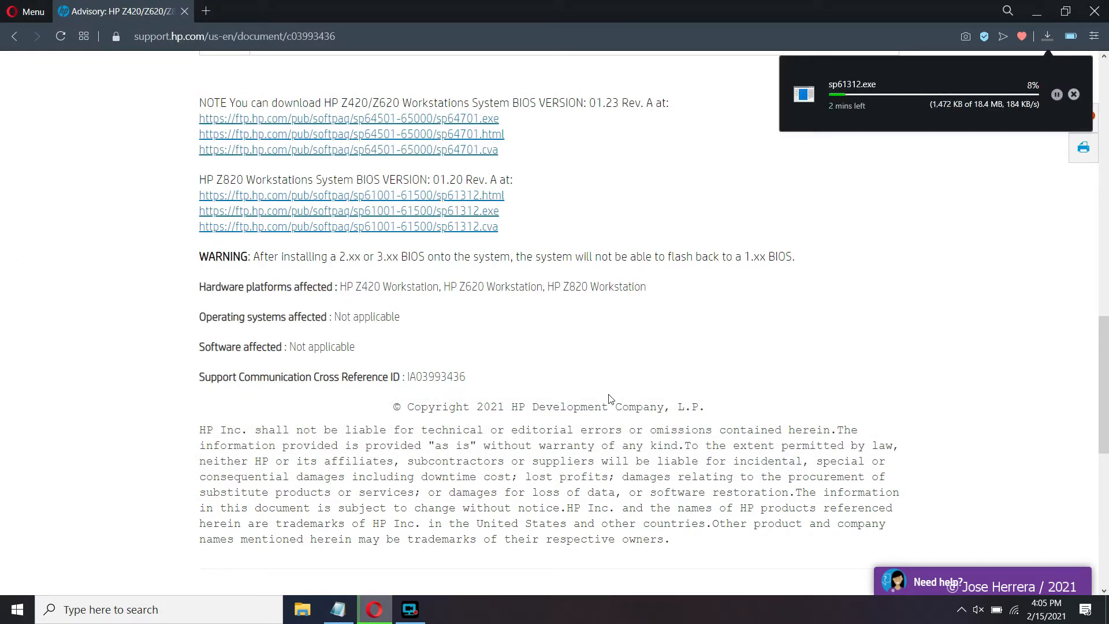
mouse_move(633, 342)
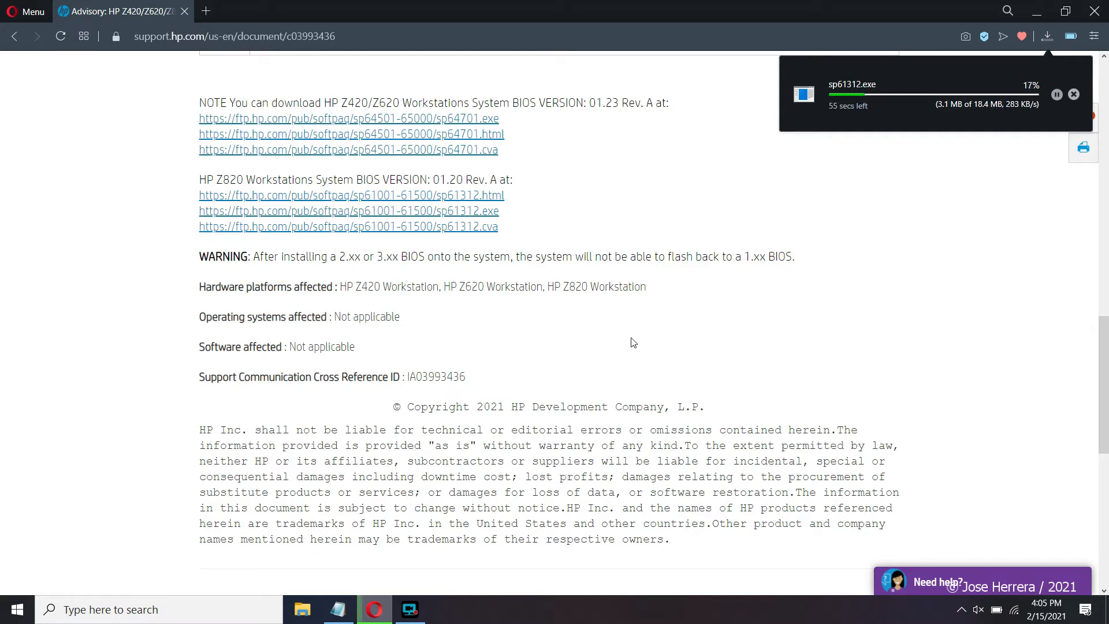
mouse_move(791, 341)
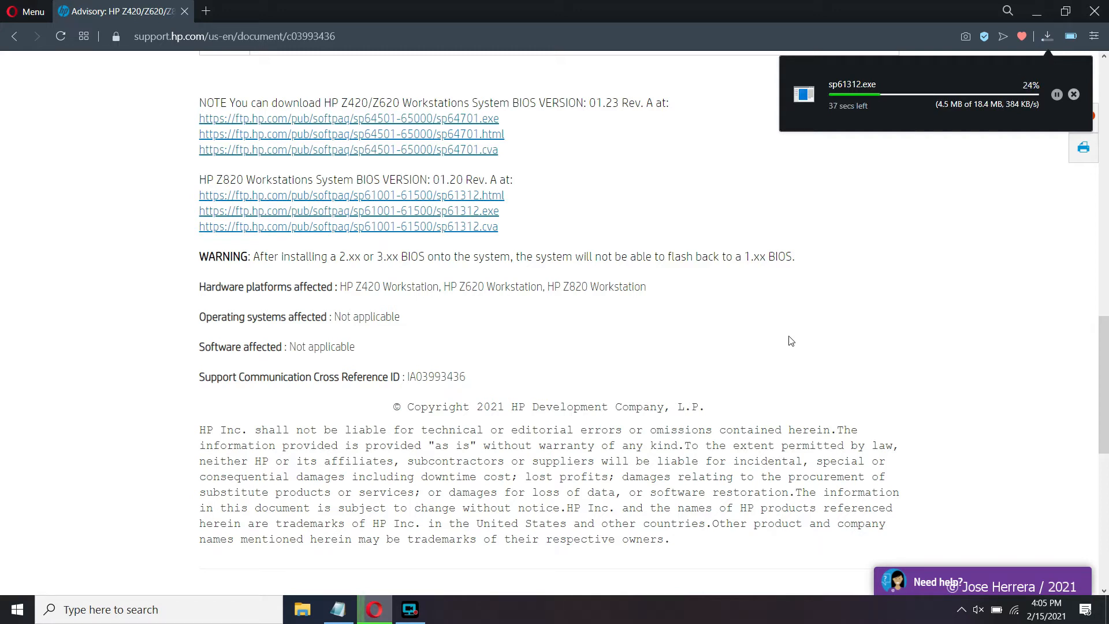
click(303, 610)
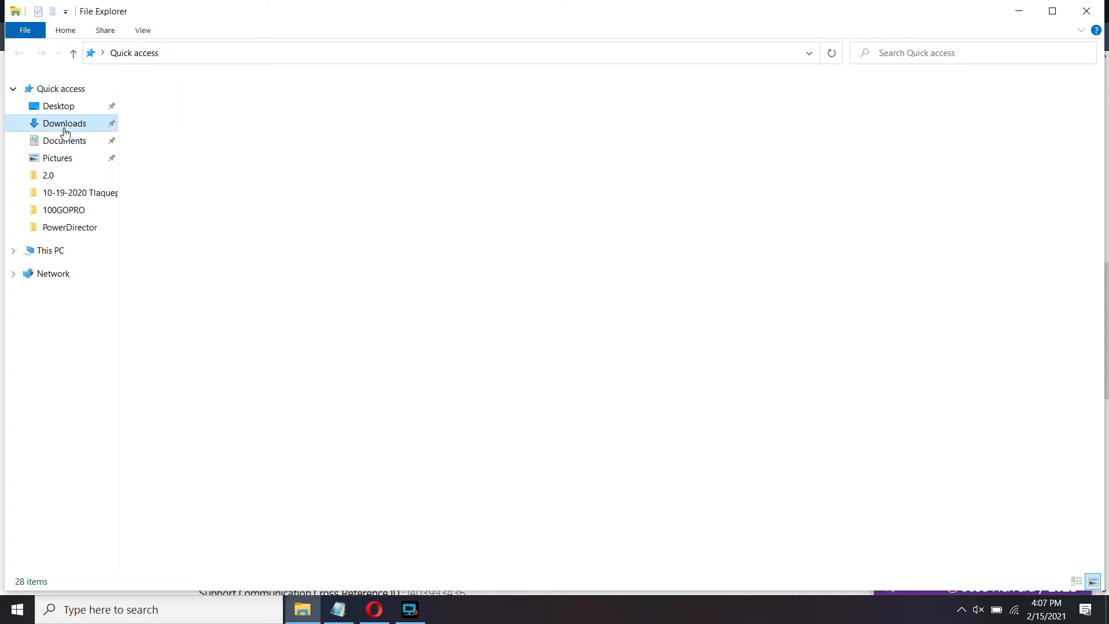
Show the Downloads folder holding the 18,846 KB sp61312.exe application.
click(64, 123)
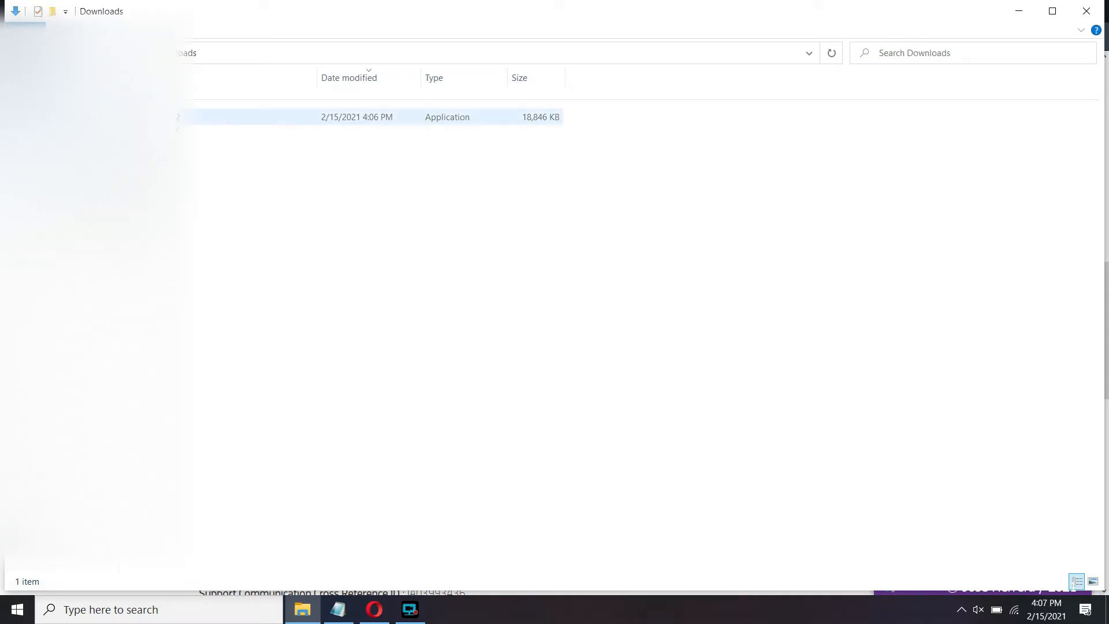
mouse_move(211, 122)
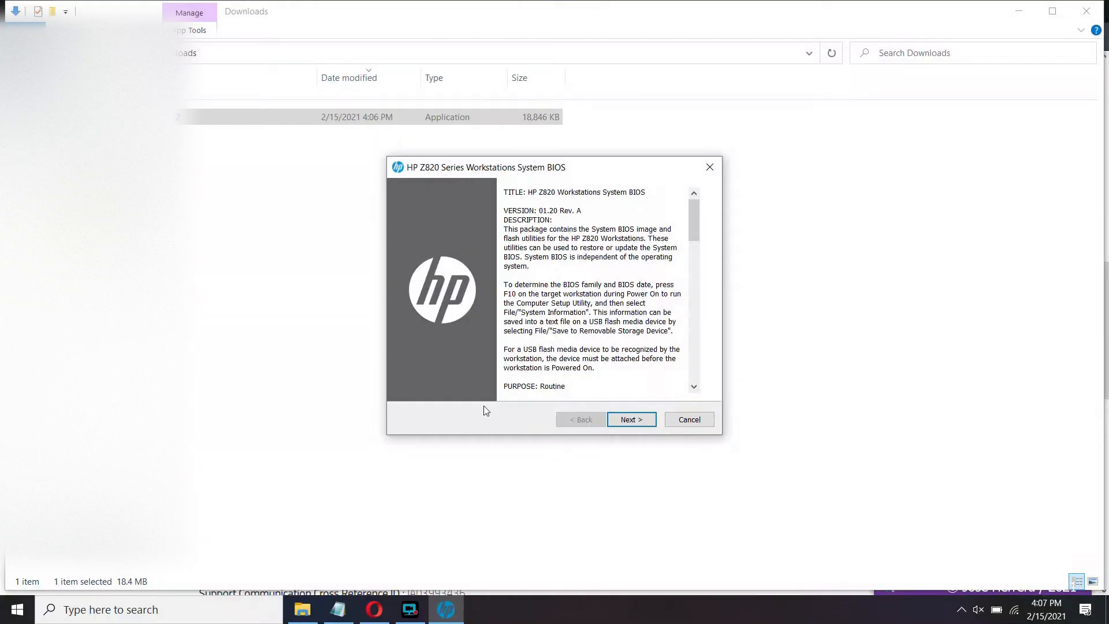
mouse_move(901, 229)
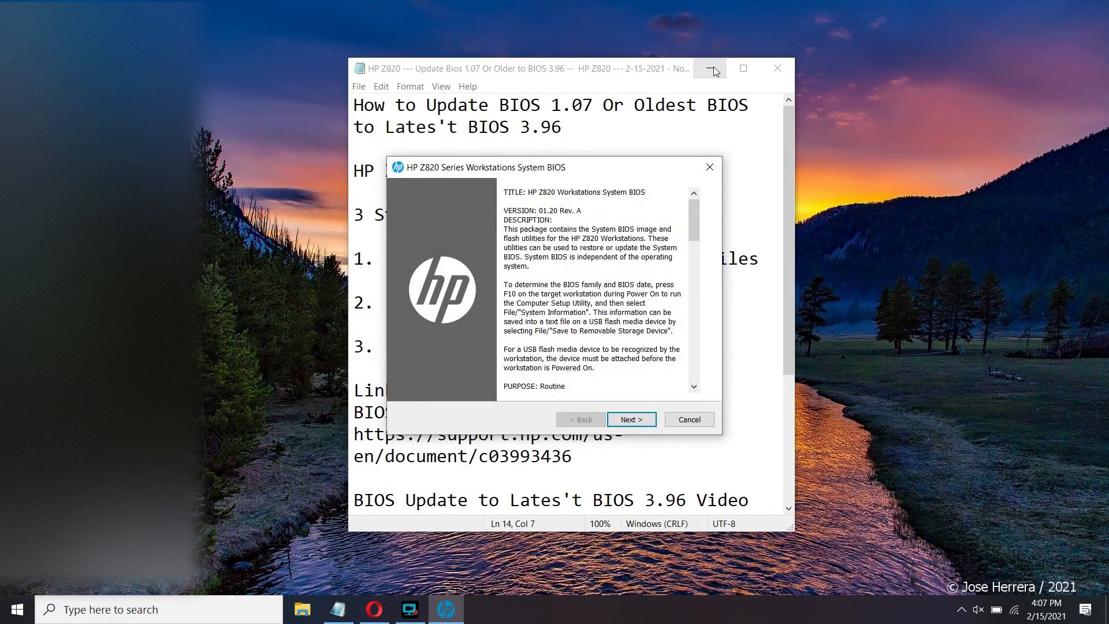
Advance the BIOS wizard past the description, accepting C:\swsetup\SP61312 as the save folder.
click(709, 70)
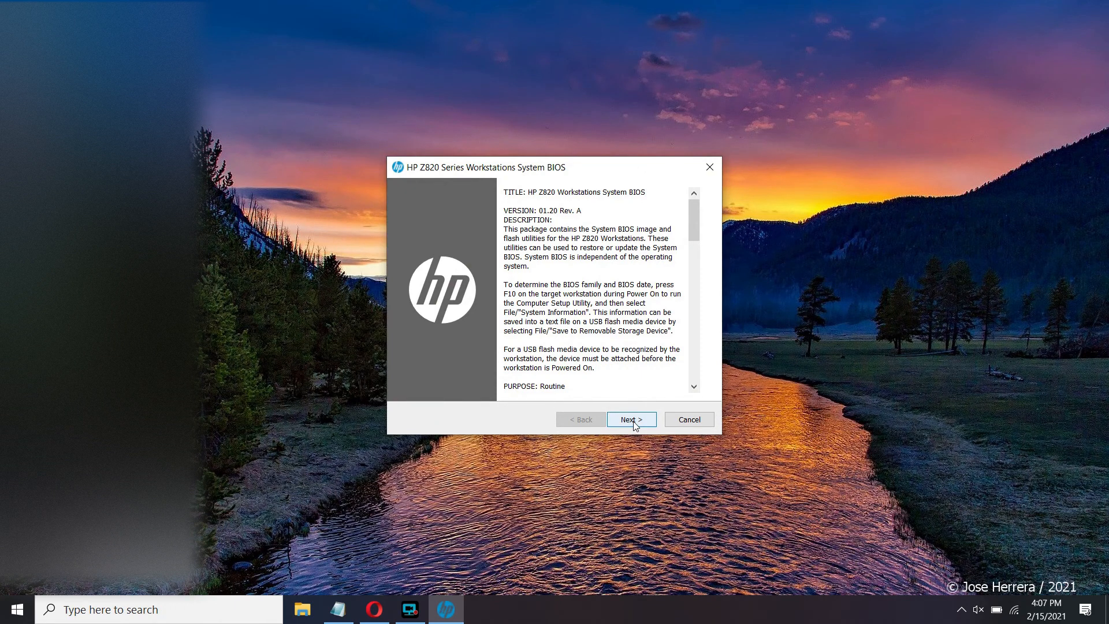
click(630, 419)
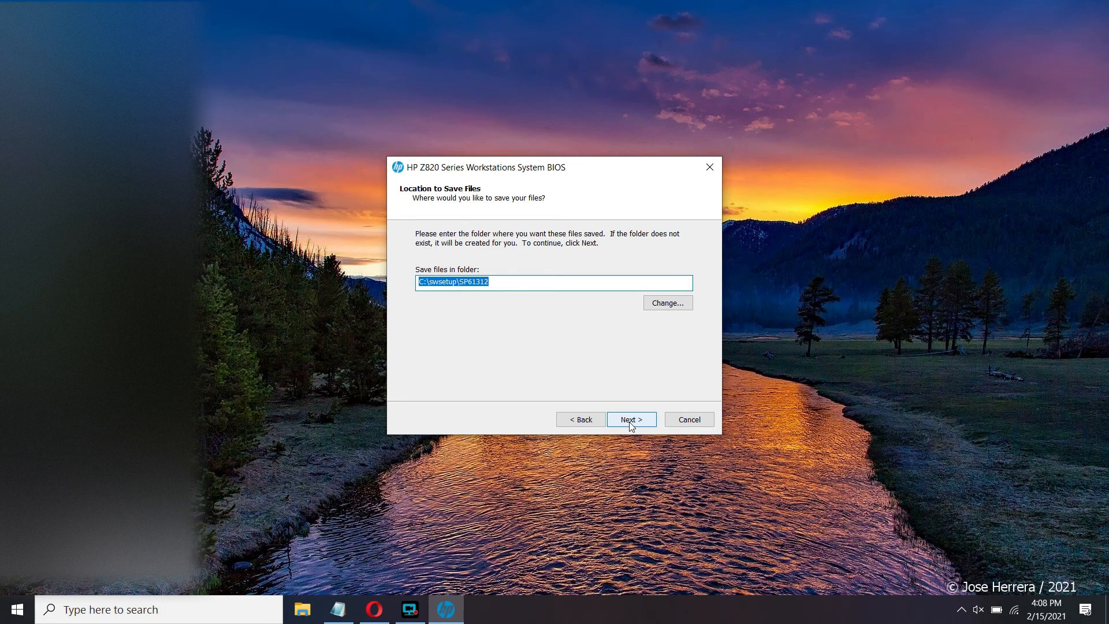
click(630, 419)
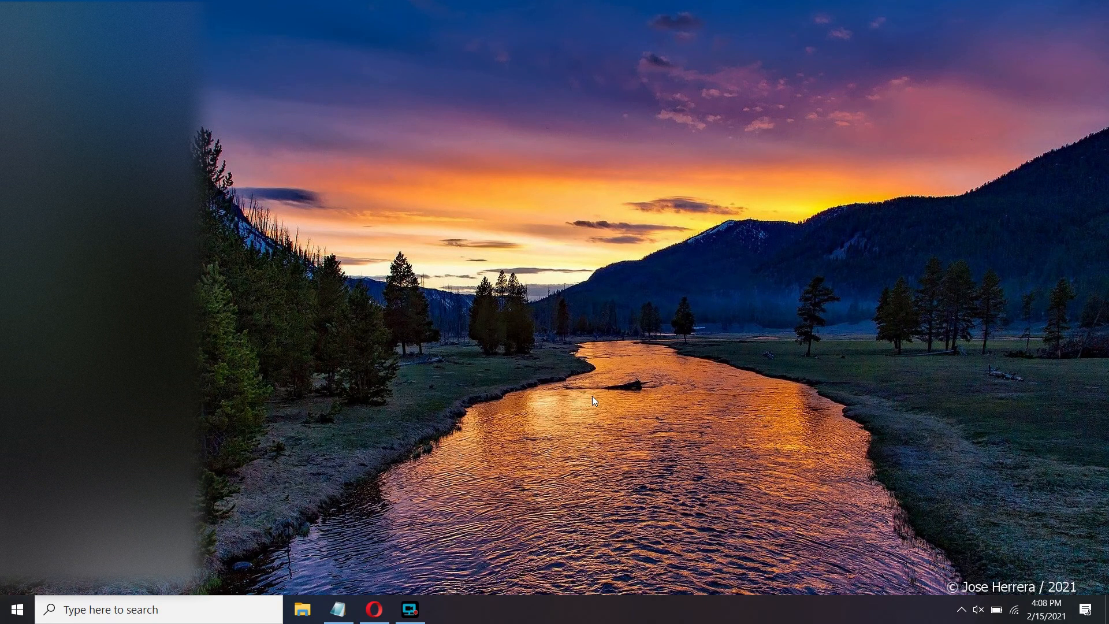
mouse_move(454, 547)
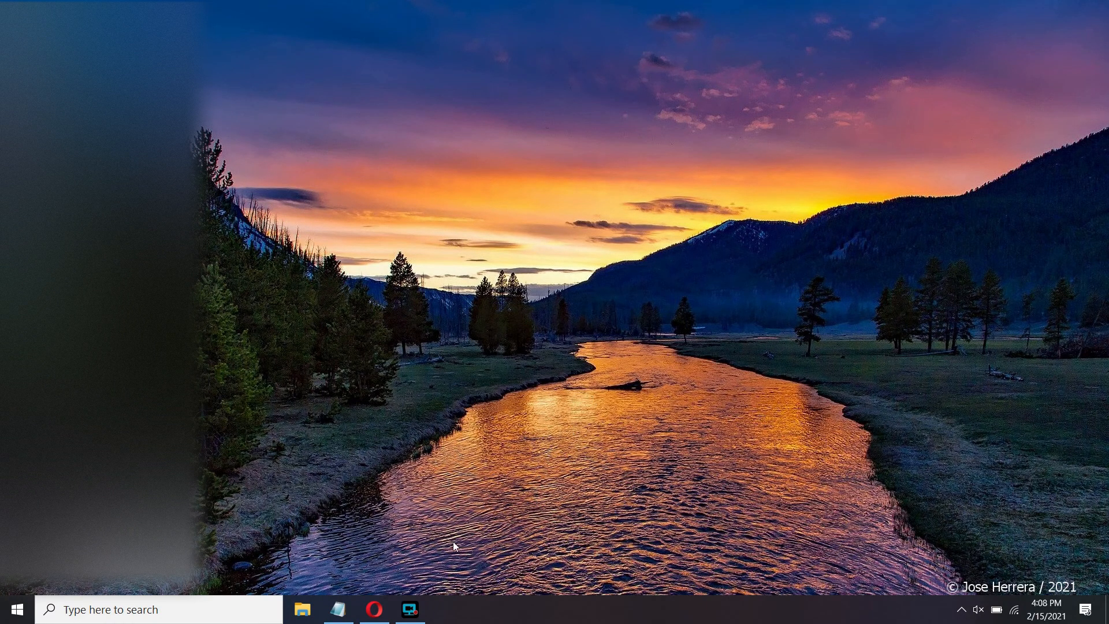
mouse_move(450, 547)
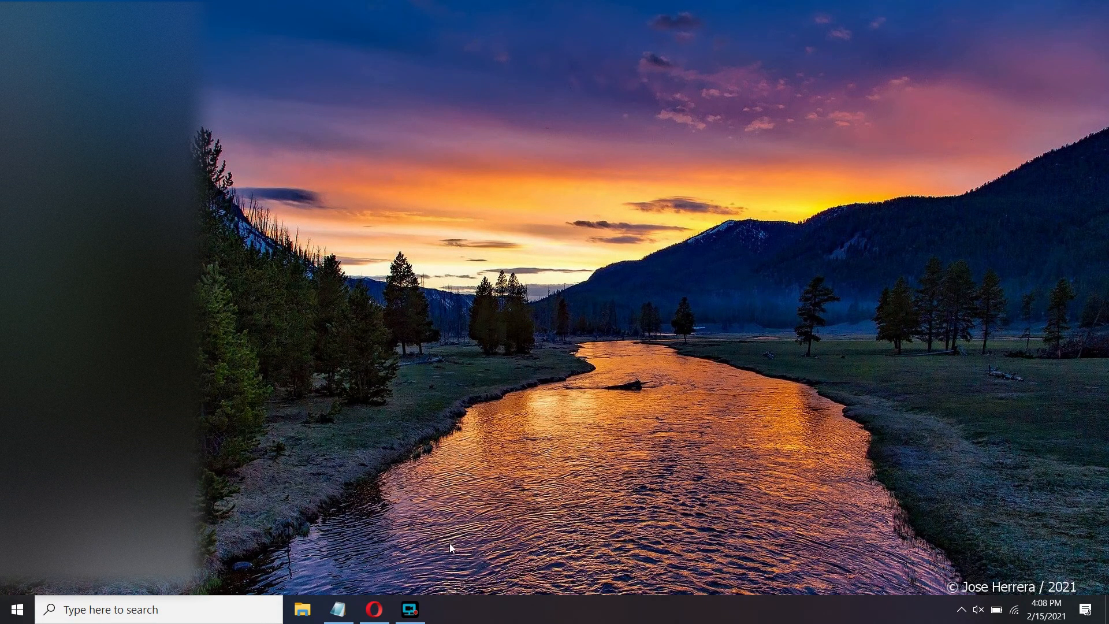